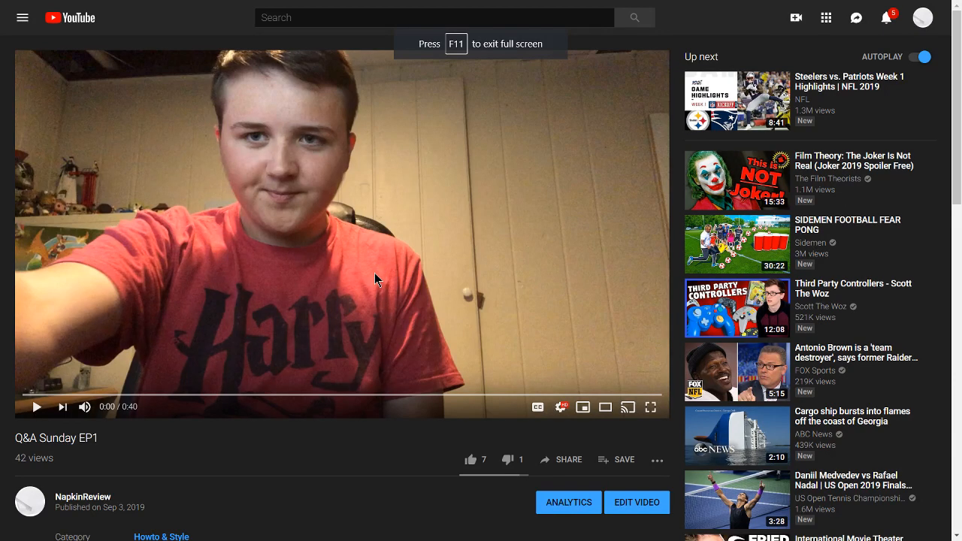
# - Scroll down past the video into the viewer comments with questions about napkins
pyautogui.scroll(-3)
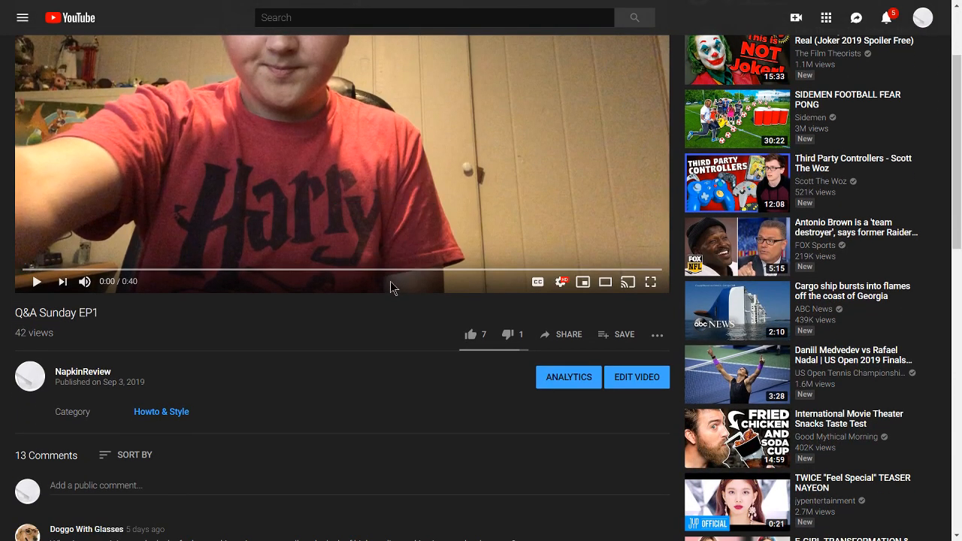
pyautogui.moveTo(372, 301)
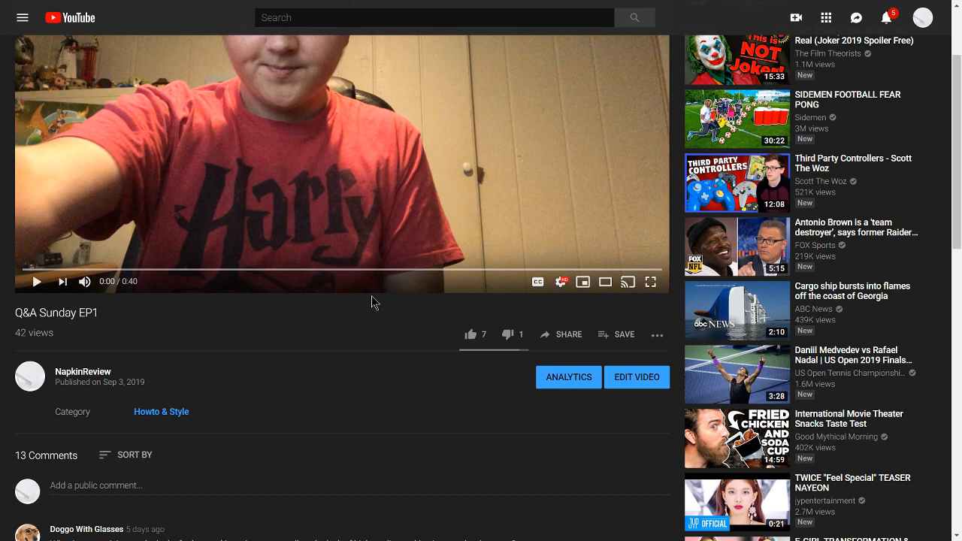
pyautogui.scroll(-3)
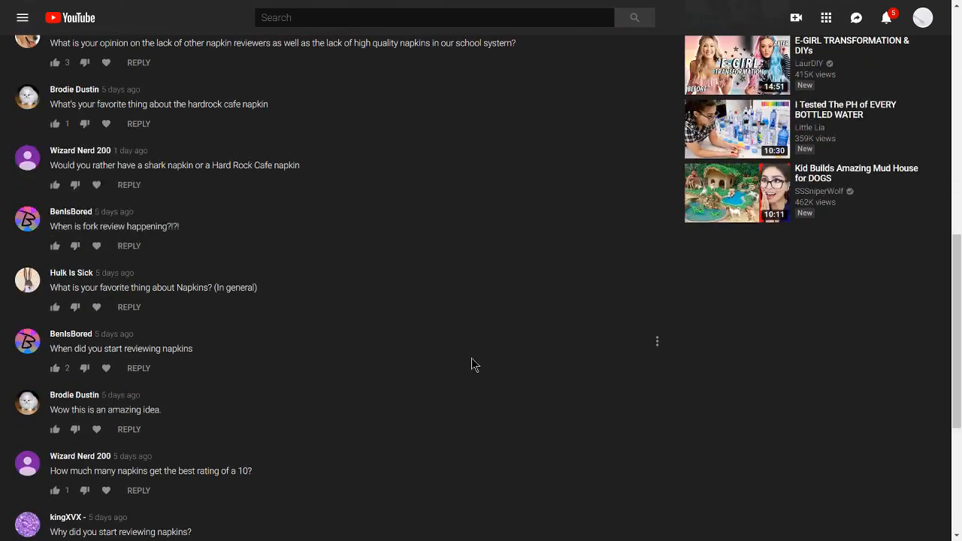
# - Scroll to the last comments, ending with the Halloween shirts question
pyautogui.scroll(-3)
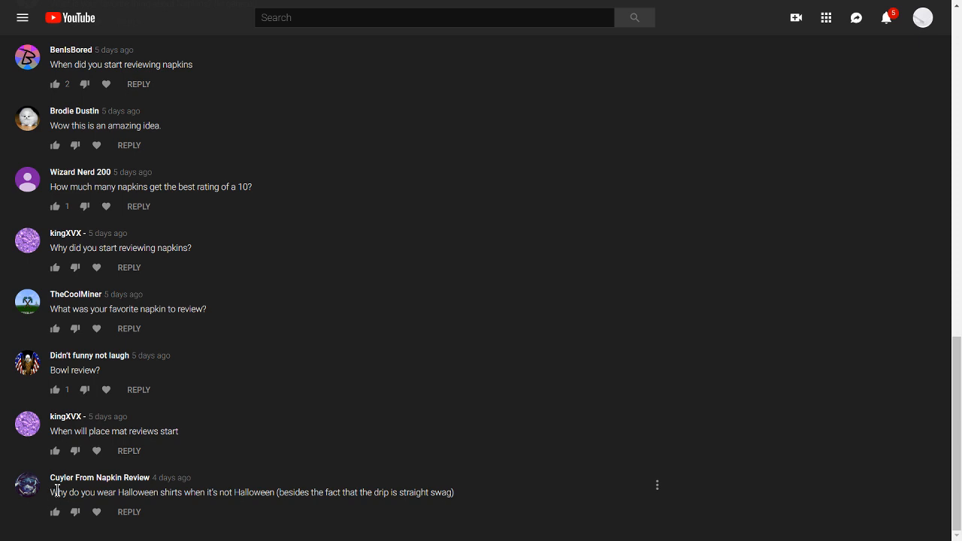
pyautogui.moveTo(284, 504)
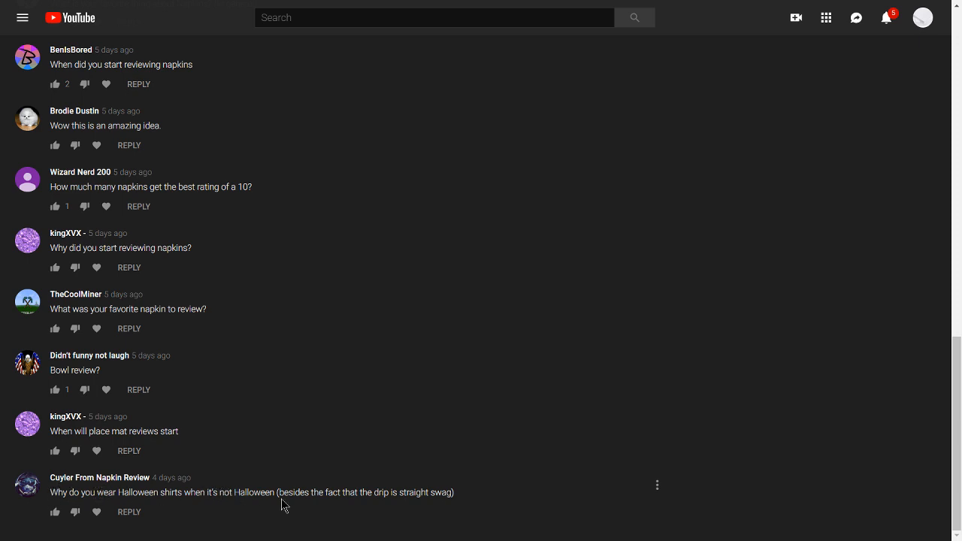
pyautogui.moveTo(337, 508)
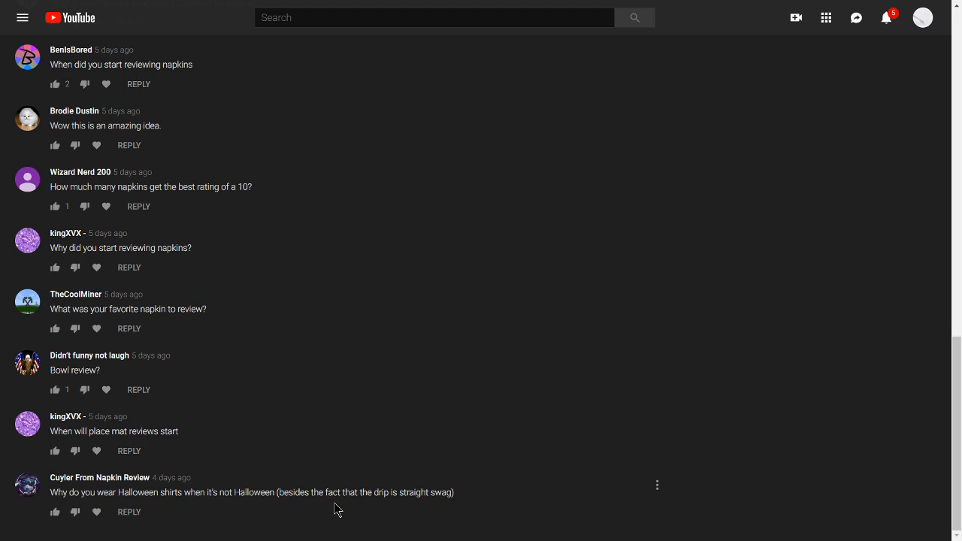
pyautogui.moveTo(446, 505)
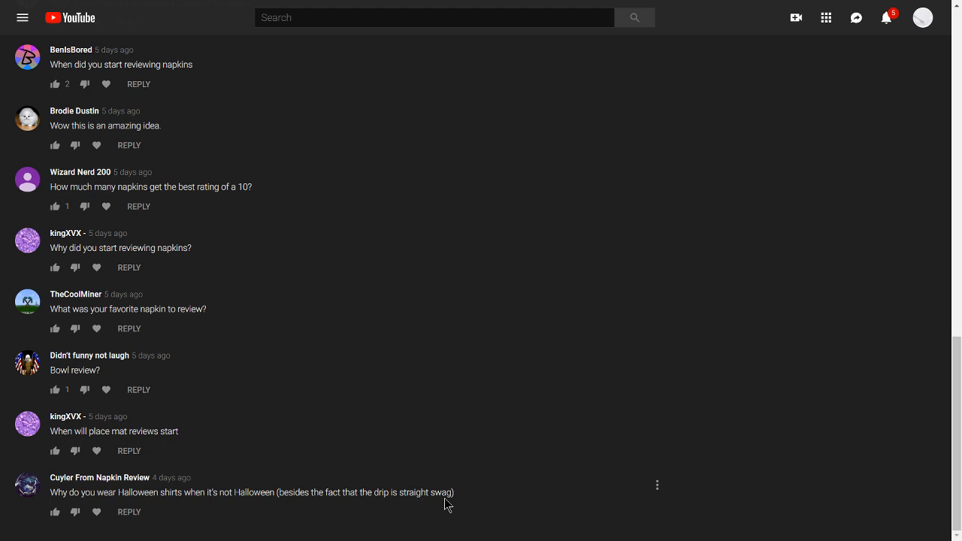
pyautogui.moveTo(52, 422)
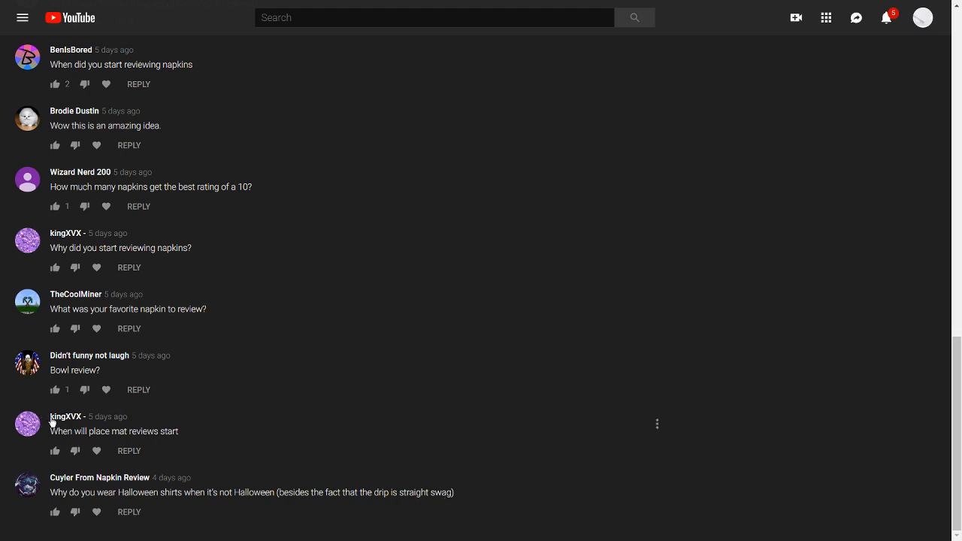
pyautogui.moveTo(75, 427)
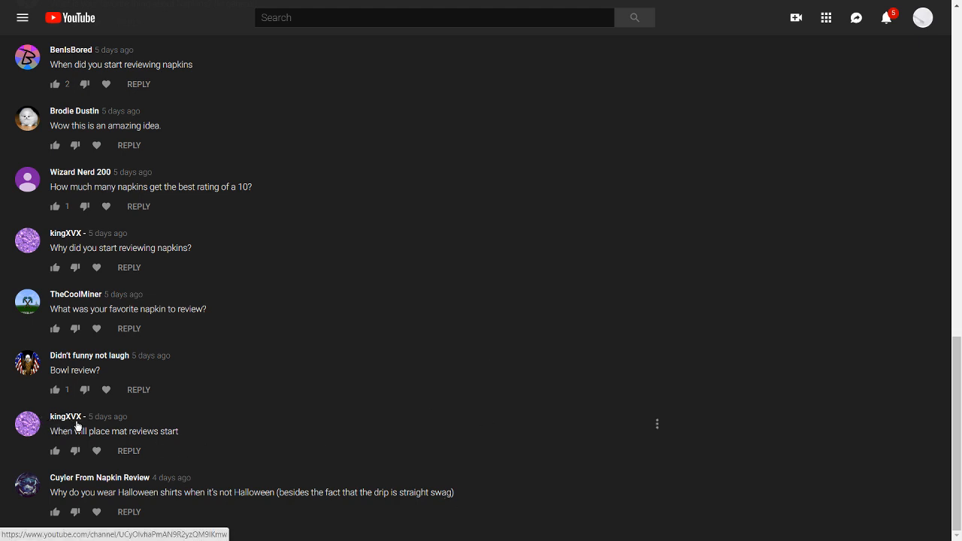
pyautogui.moveTo(66, 445)
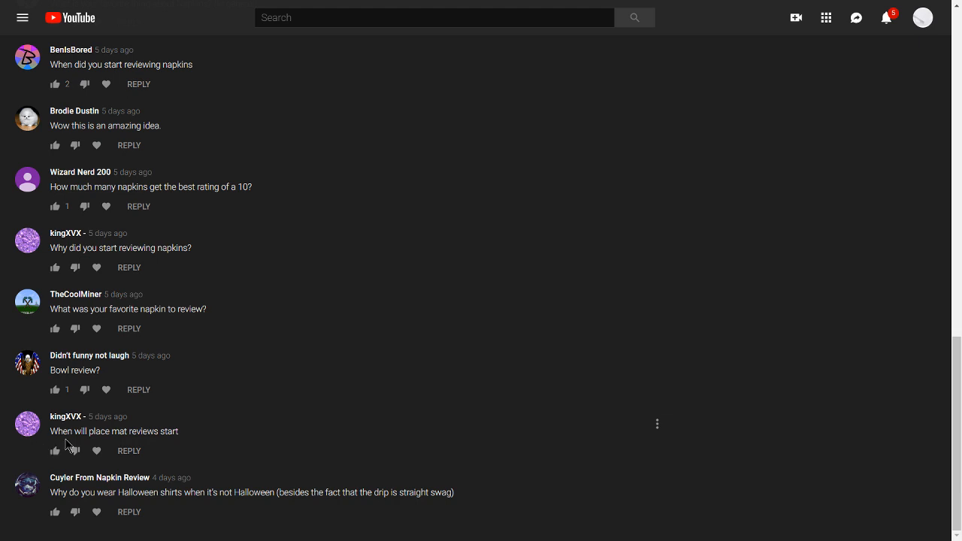
pyautogui.moveTo(118, 448)
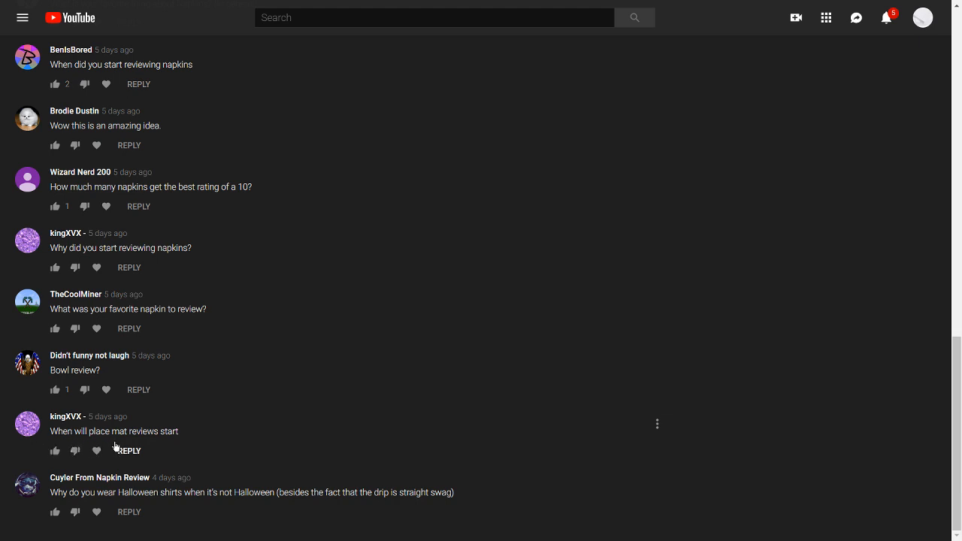
pyautogui.moveTo(174, 448)
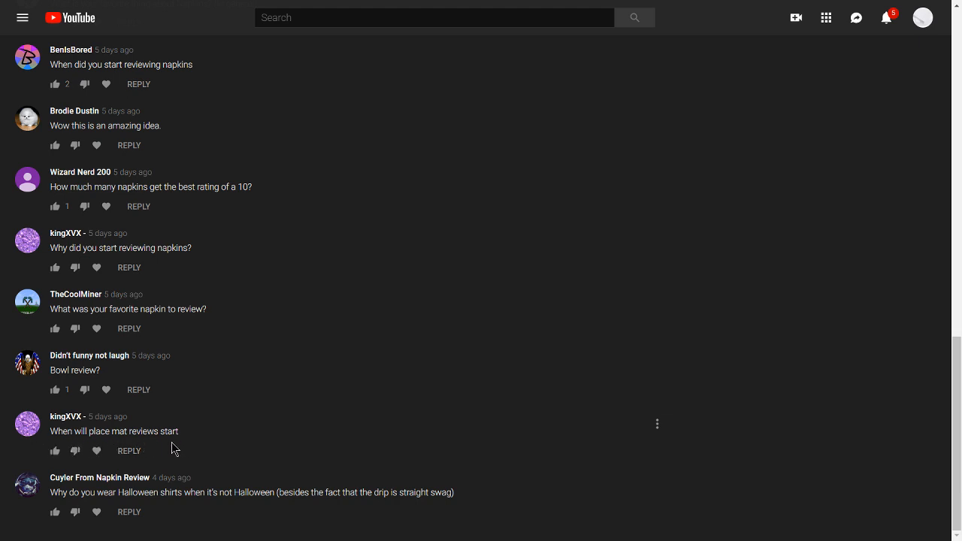
pyautogui.moveTo(208, 442)
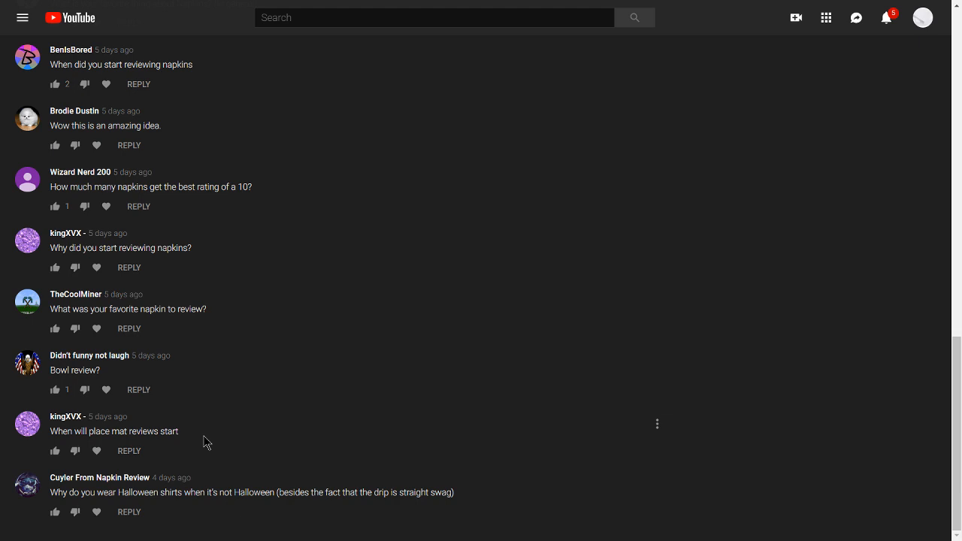
# - Scroll back up the comments until the fork review question is near the top
pyautogui.scroll(3)
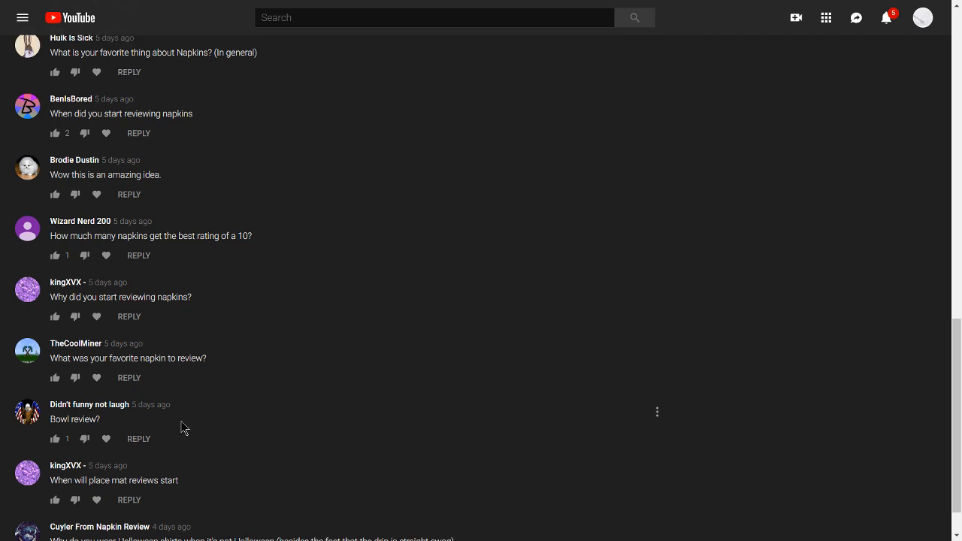
pyautogui.scroll(3)
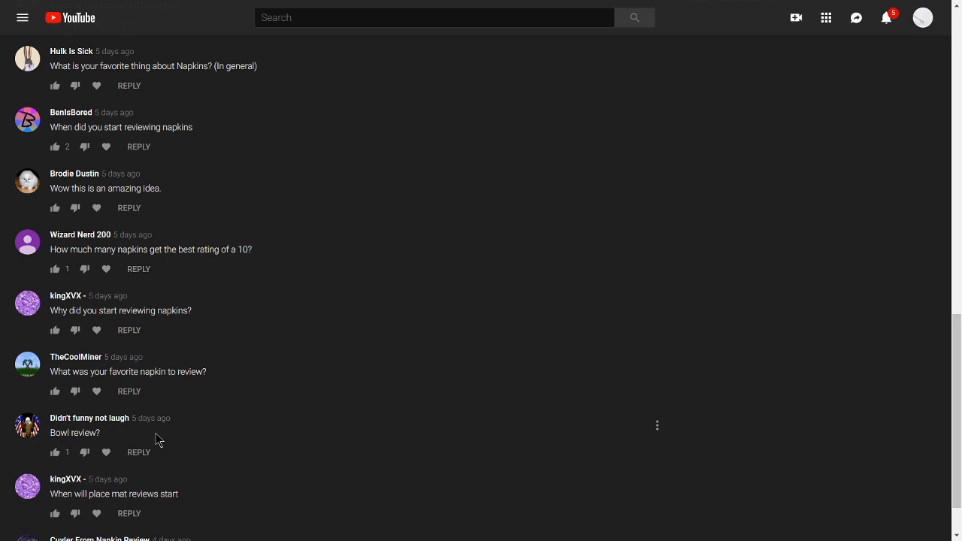
pyautogui.scroll(3)
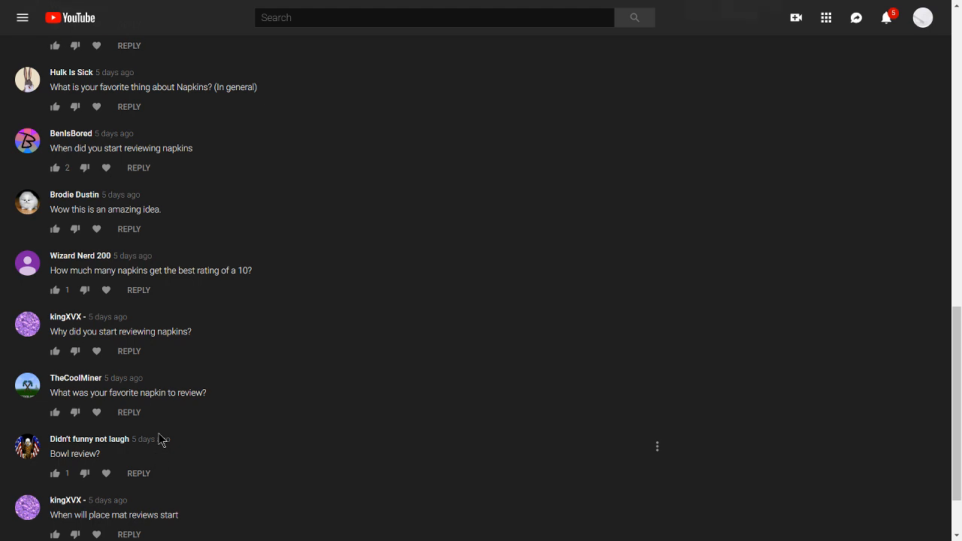
pyautogui.scroll(3)
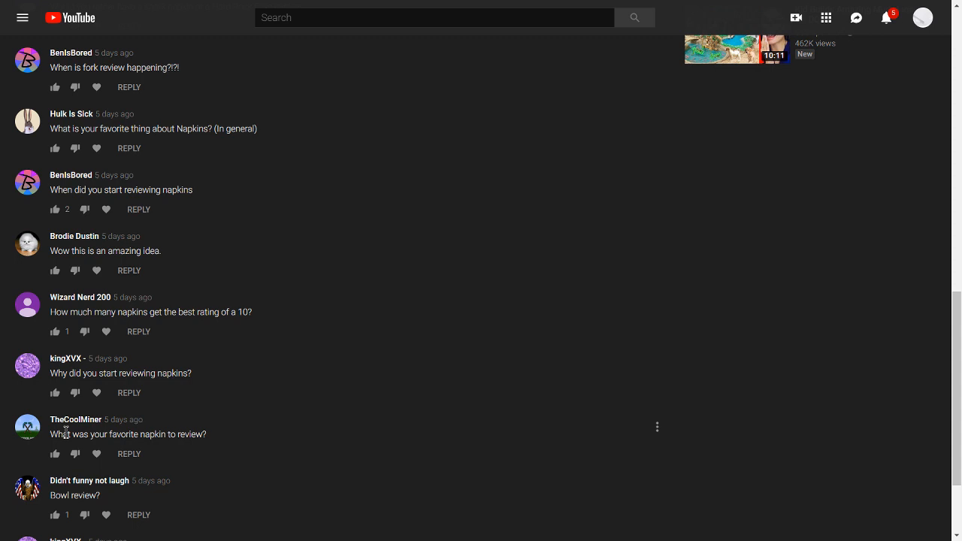
pyautogui.moveTo(193, 373)
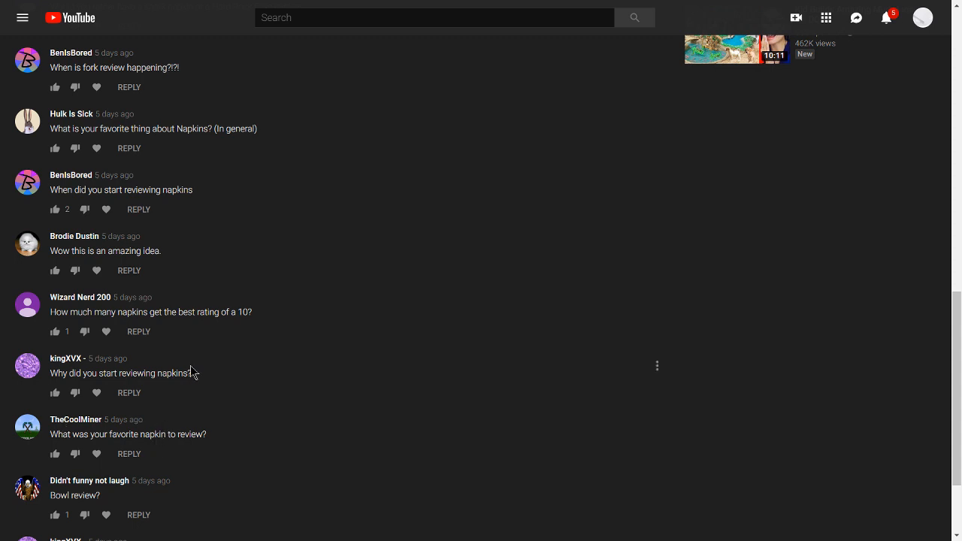
pyautogui.moveTo(227, 393)
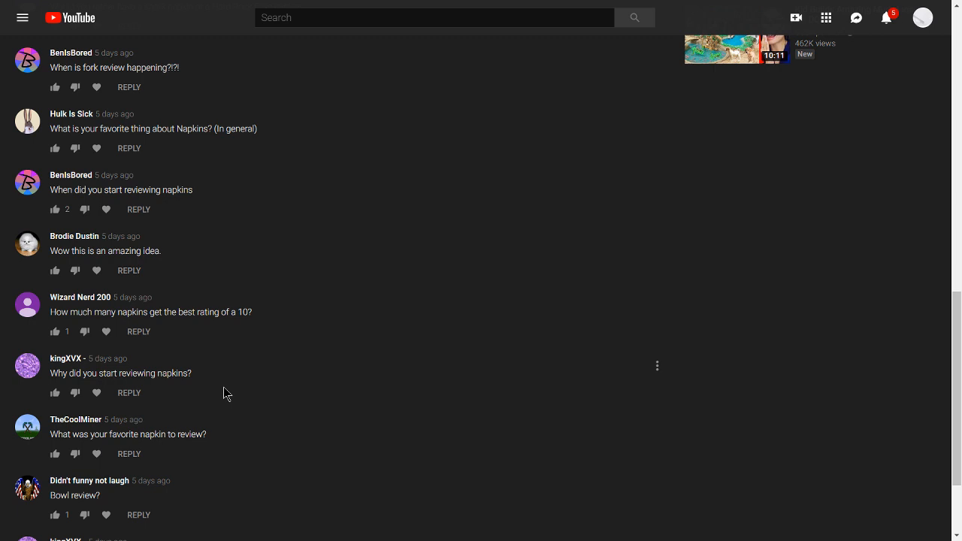
pyautogui.moveTo(214, 406)
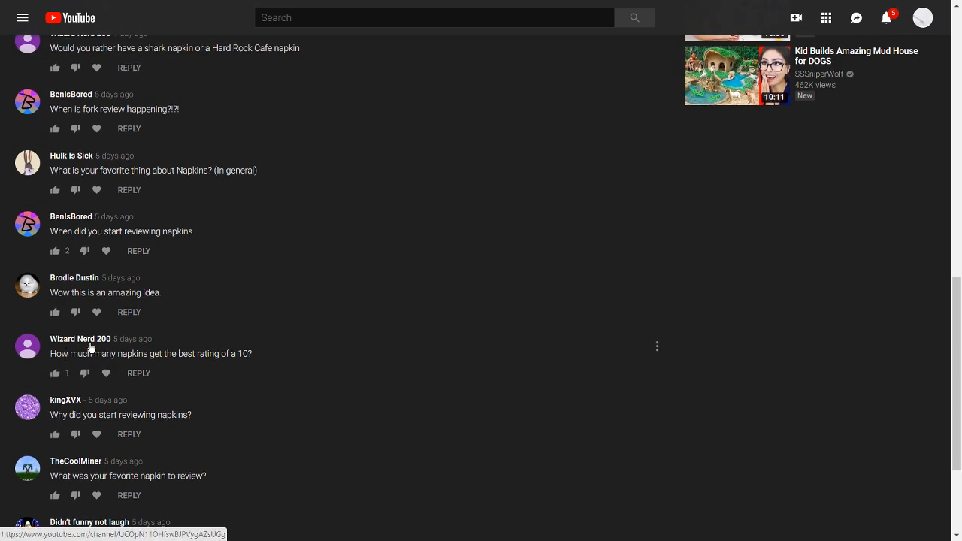
pyautogui.moveTo(123, 370)
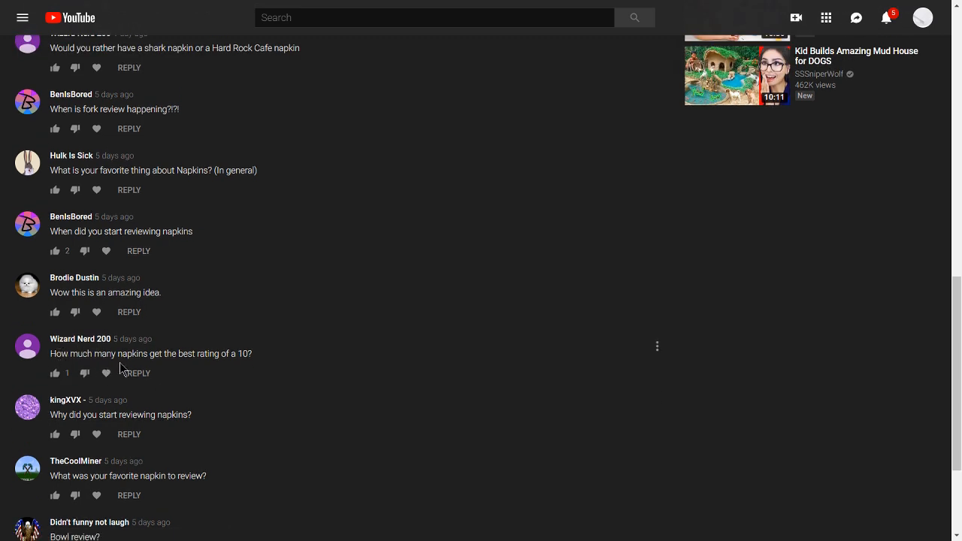
pyautogui.moveTo(288, 378)
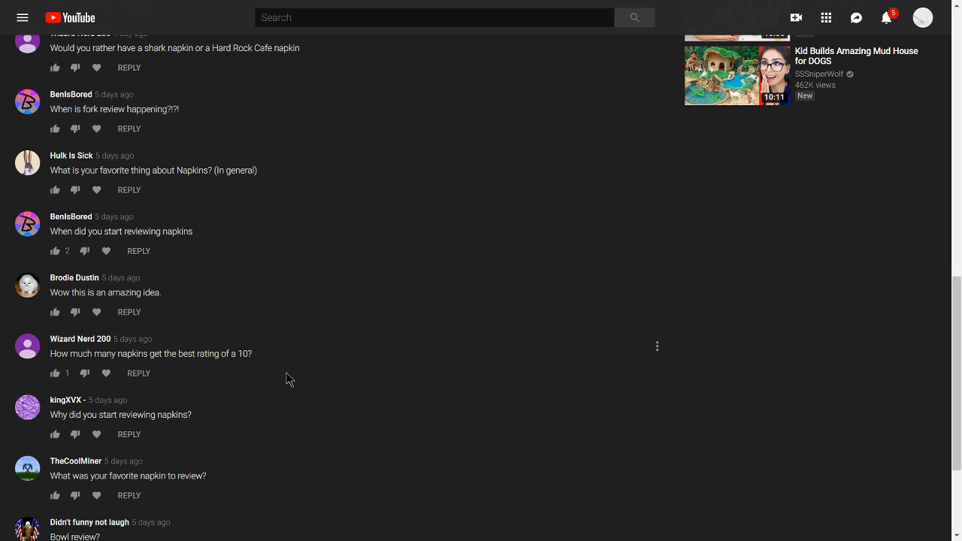
pyautogui.moveTo(293, 360)
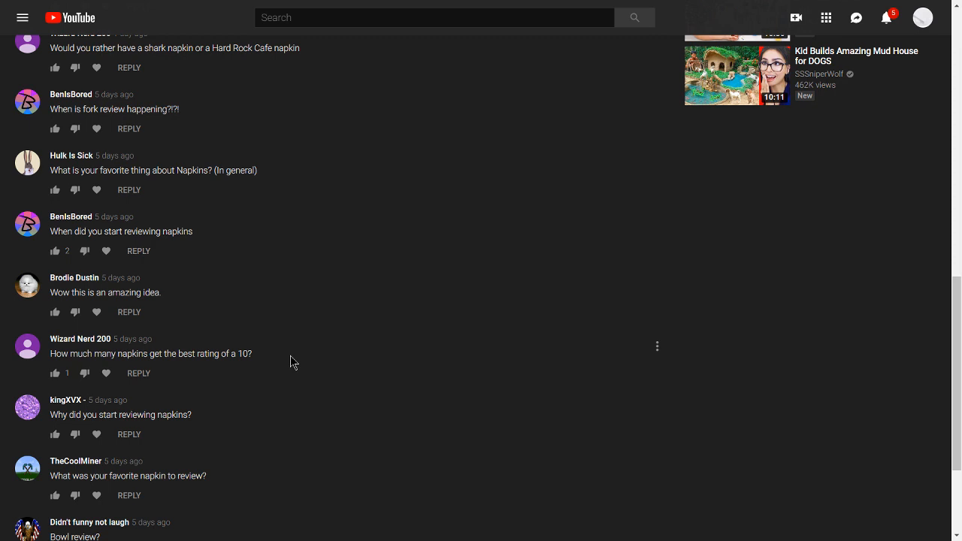
# - Scroll up until the 'Add a public comment' box sits above Doggo With Glasses' question
pyautogui.scroll(3)
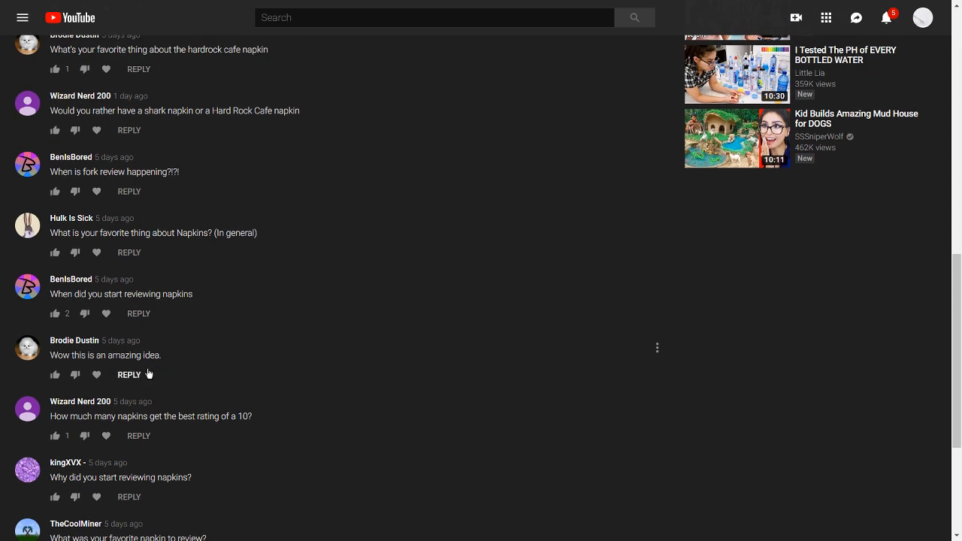
pyautogui.moveTo(141, 373)
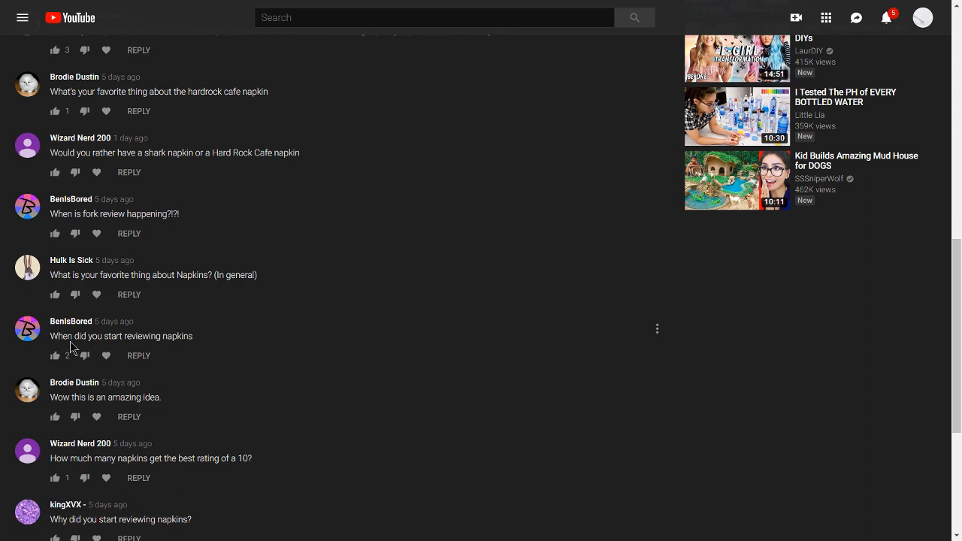
pyautogui.moveTo(78, 350)
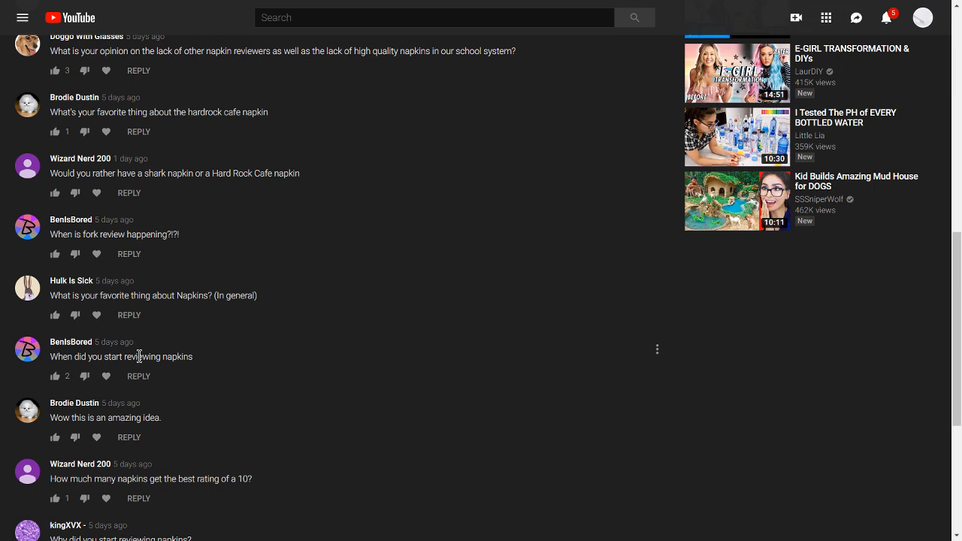
pyautogui.moveTo(138, 358)
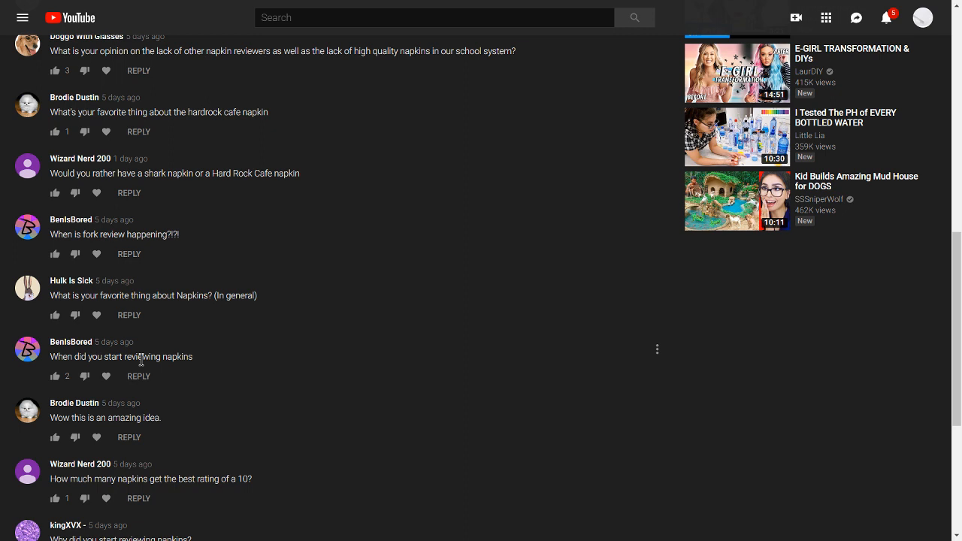
pyautogui.moveTo(134, 336)
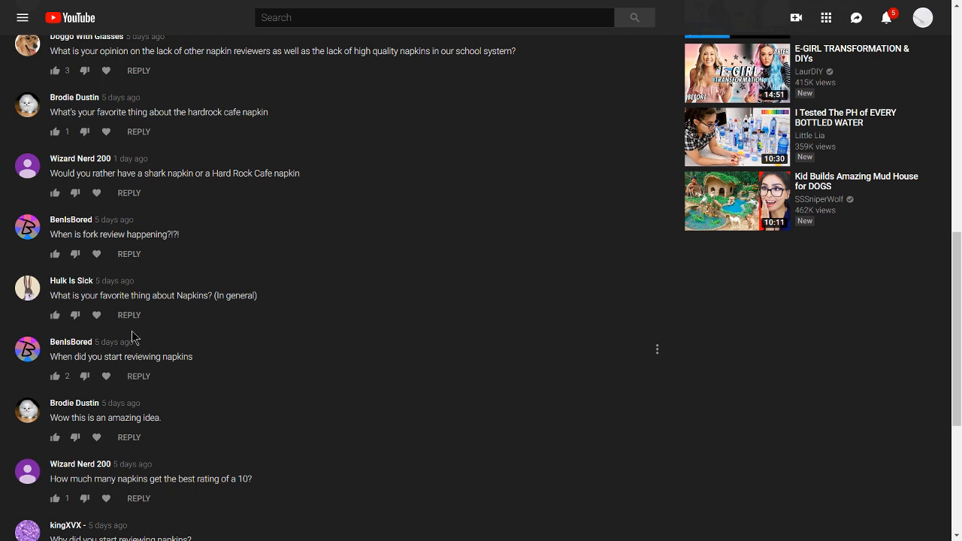
pyautogui.scroll(3)
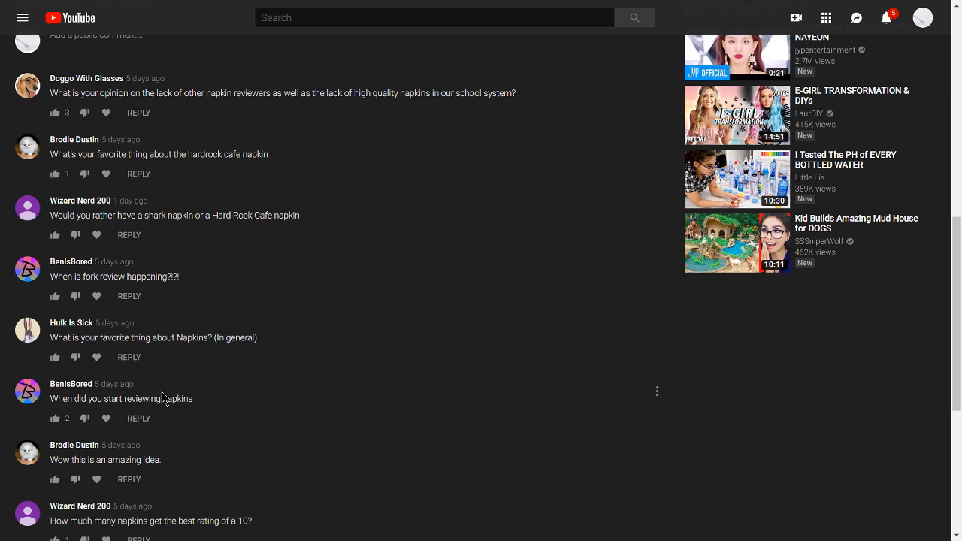
pyautogui.scroll(3)
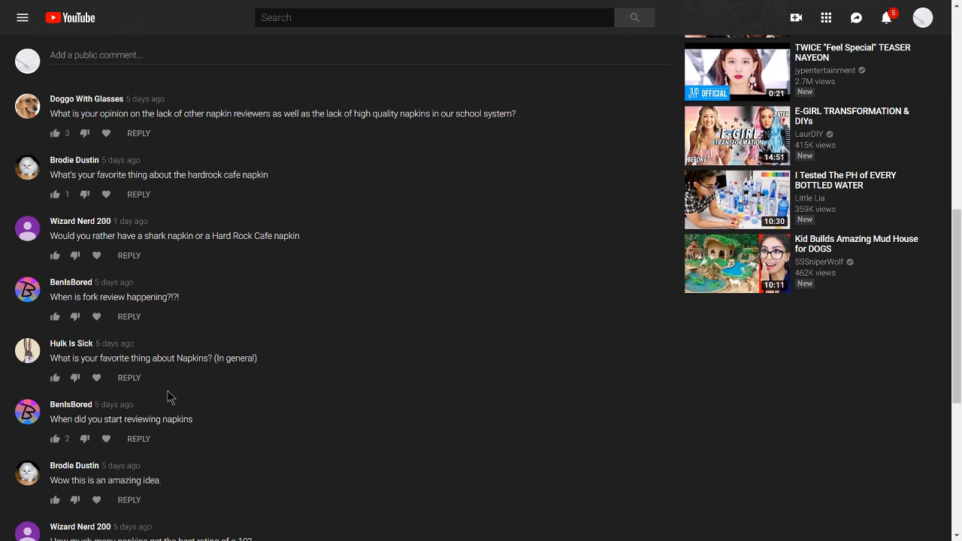
pyautogui.moveTo(81, 353)
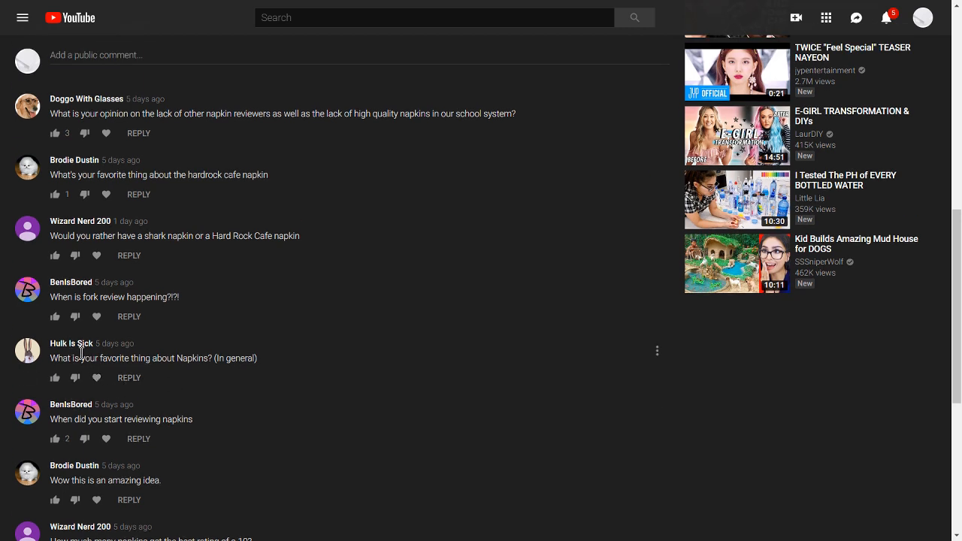
pyautogui.moveTo(126, 369)
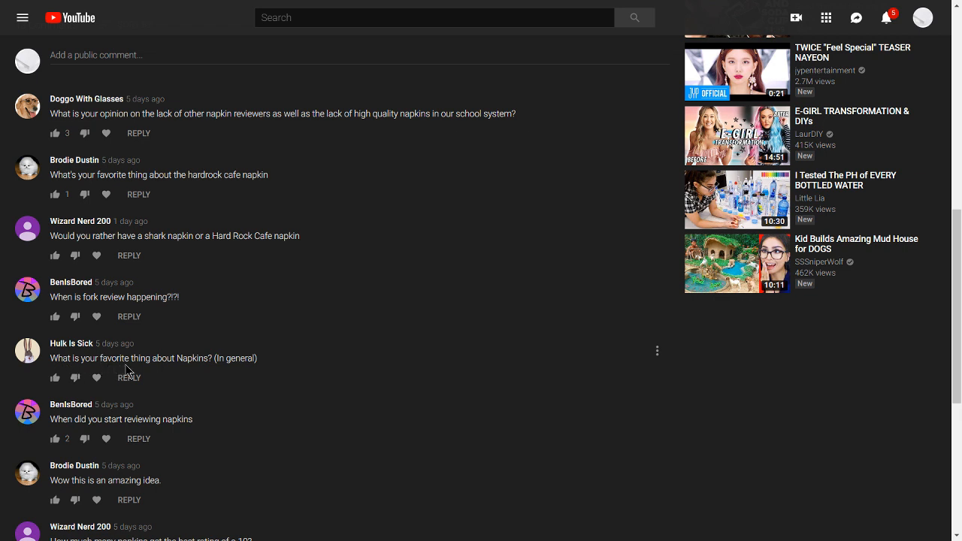
pyautogui.moveTo(213, 369)
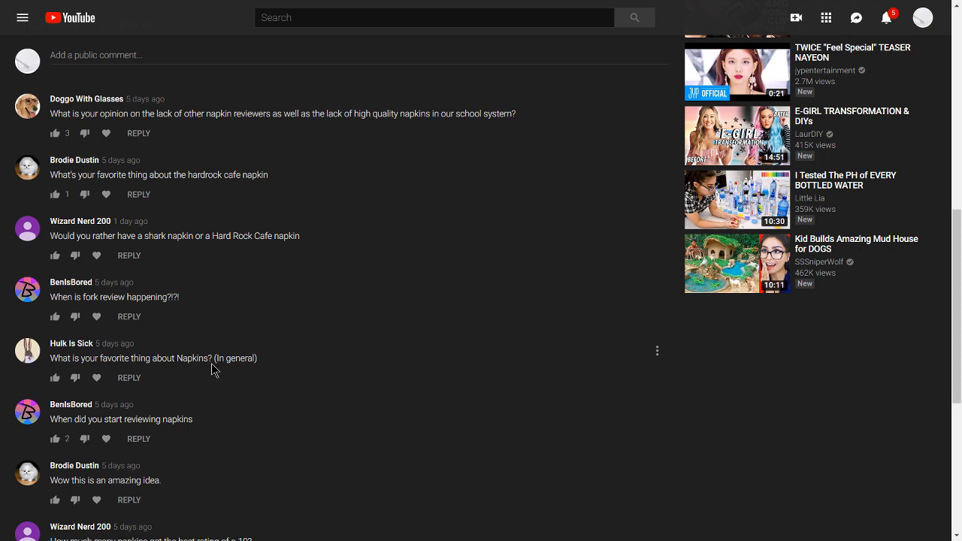
# - Scroll up to reveal the '13 Comments' header and Howto & Style category
pyautogui.scroll(3)
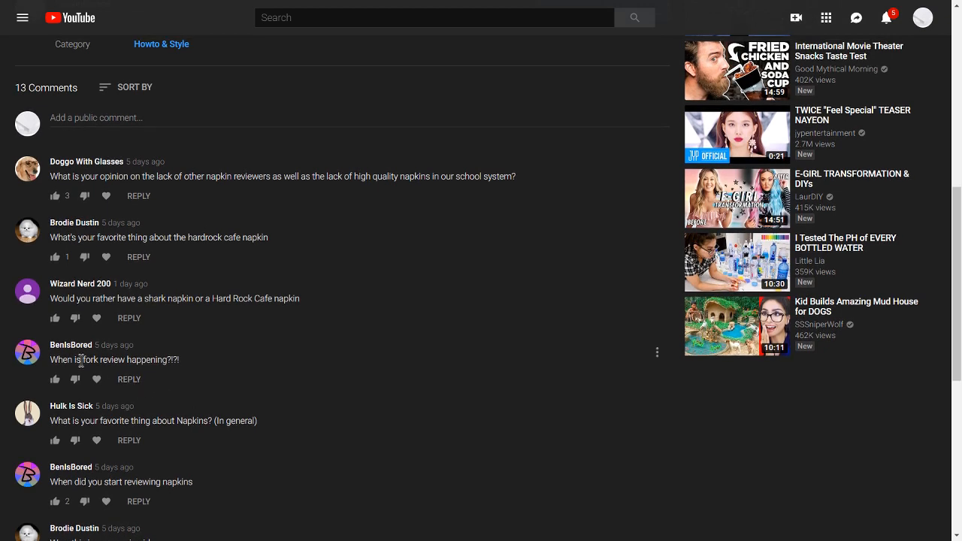
pyautogui.moveTo(78, 373)
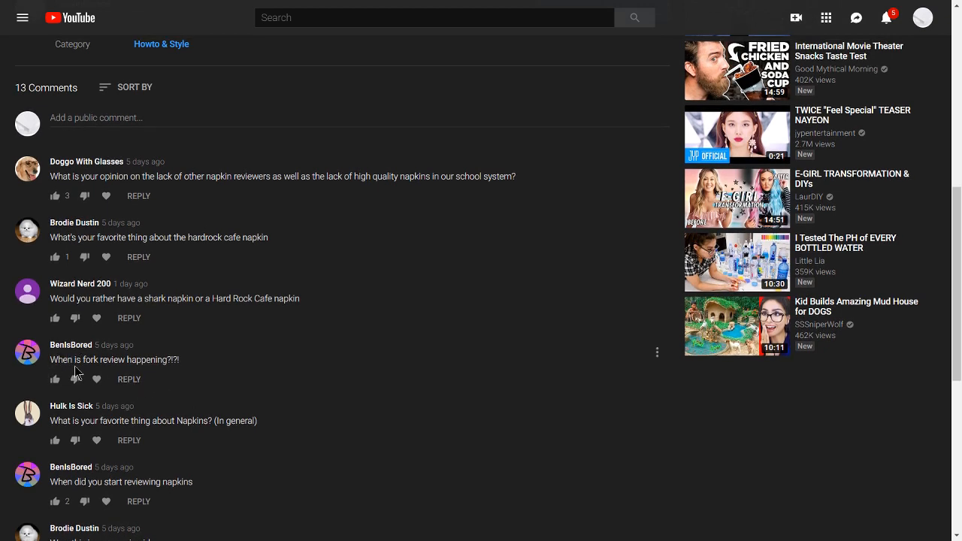
pyautogui.moveTo(167, 374)
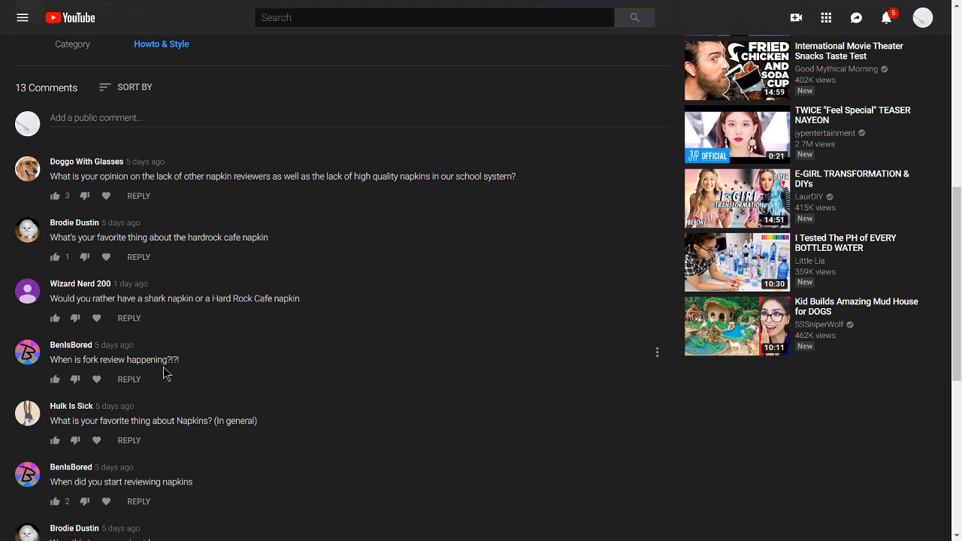
# - Scroll so the NapkinReview channel line and Sep 3, 2019 date show above the comments
pyautogui.scroll(3)
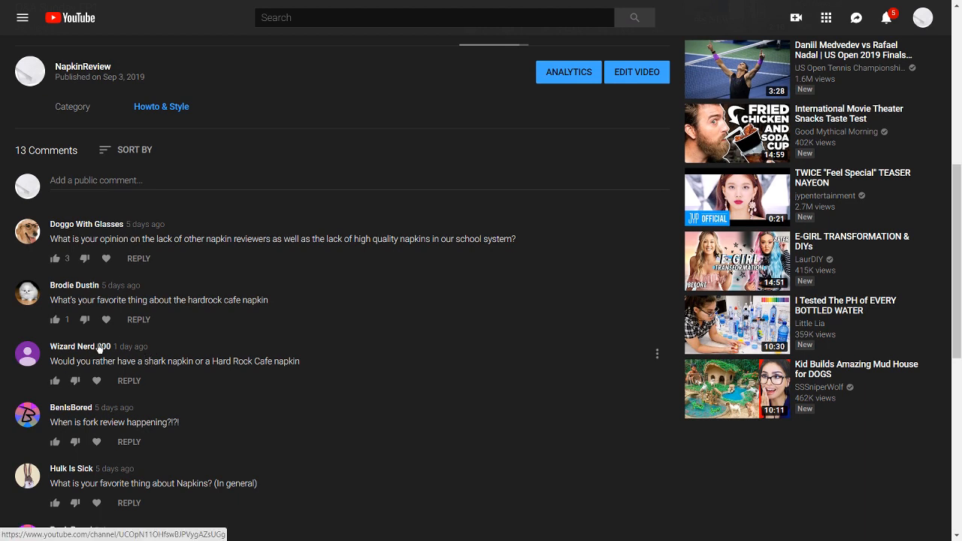
pyautogui.moveTo(157, 384)
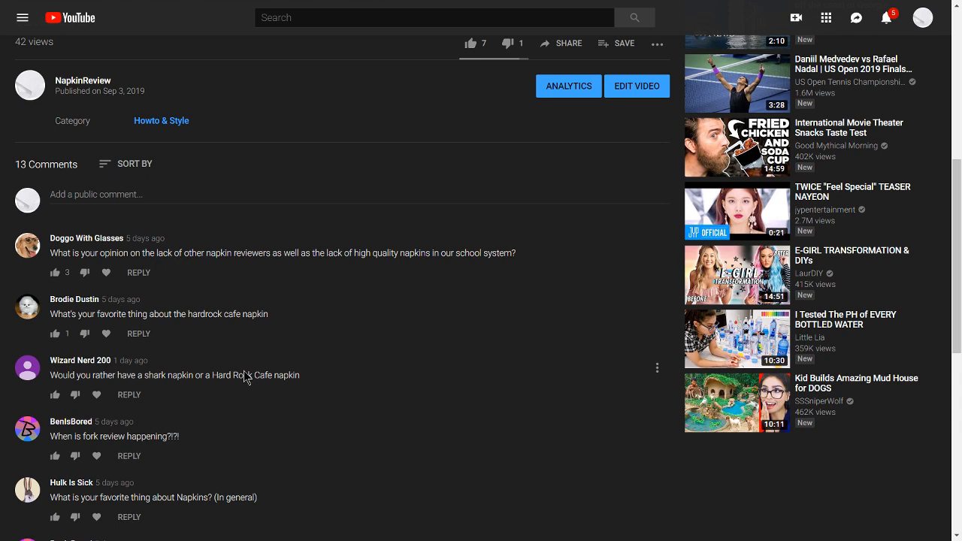
pyautogui.scroll(-3)
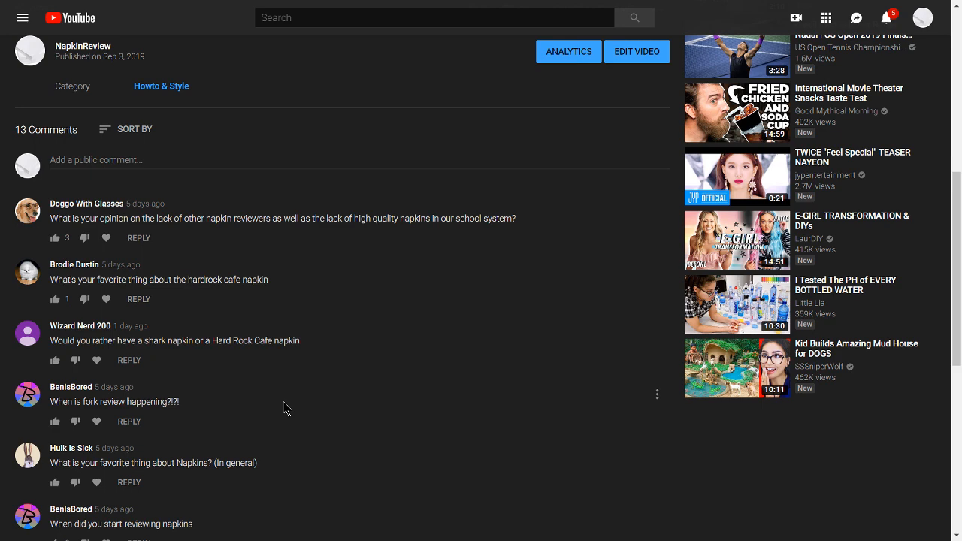
pyautogui.moveTo(308, 346)
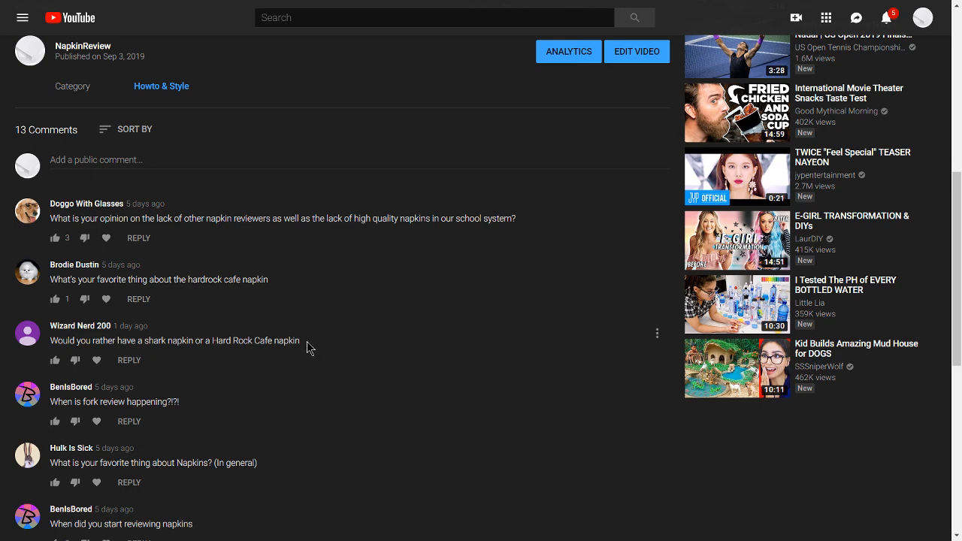
# - Scroll up to show the 42 views and 7 likes / 1 dislike bar
pyautogui.scroll(3)
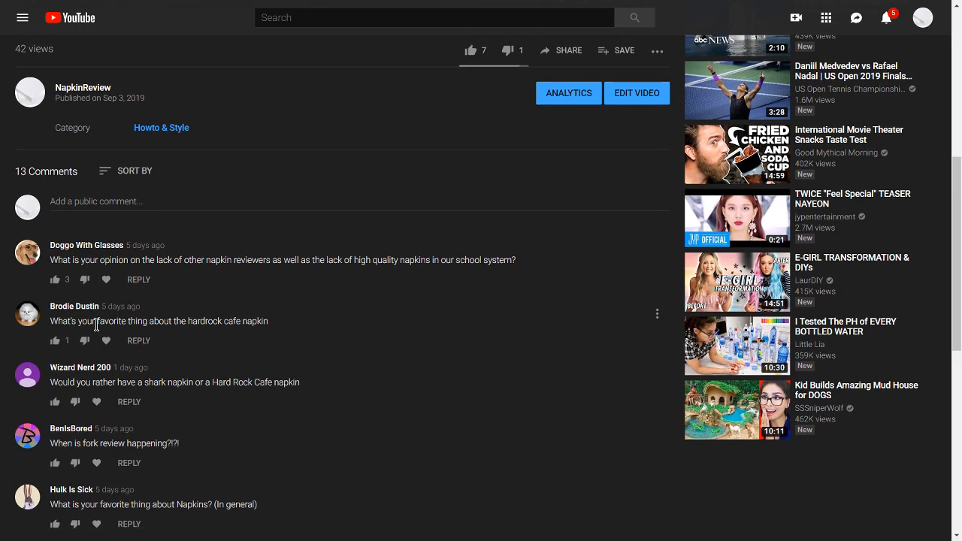
pyautogui.moveTo(233, 333)
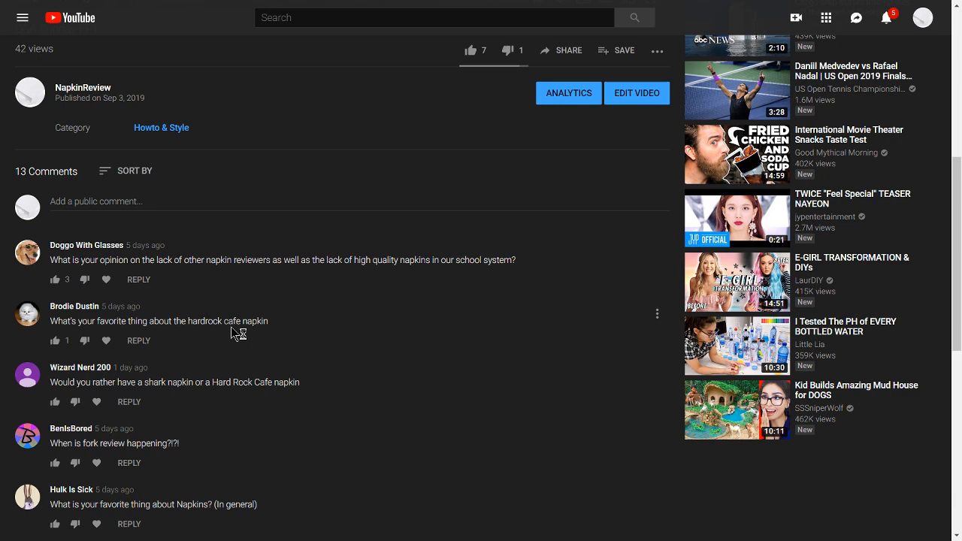
pyautogui.moveTo(235, 334)
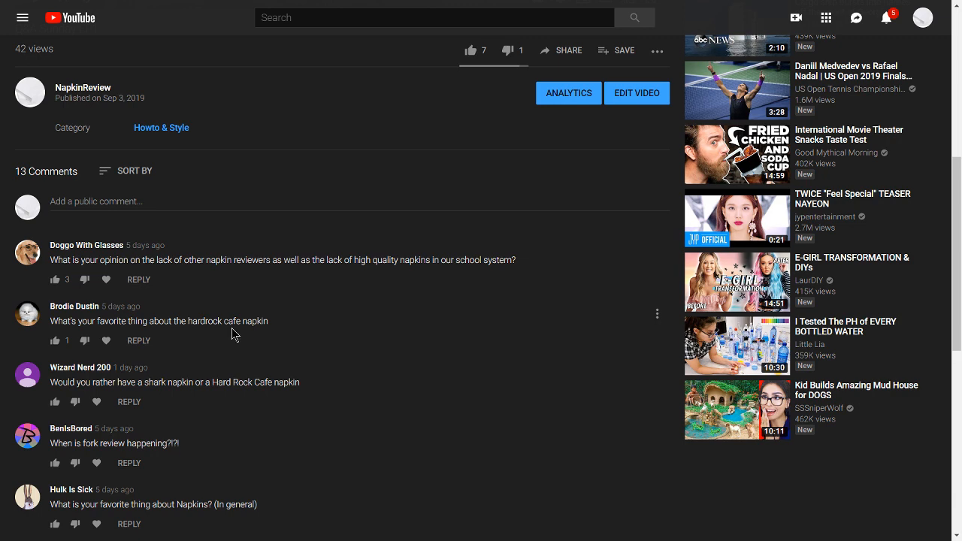
# - Scroll up to the 'Q&A Sunday EP1' title and player controls, clicking near the first comment
pyautogui.scroll(3)
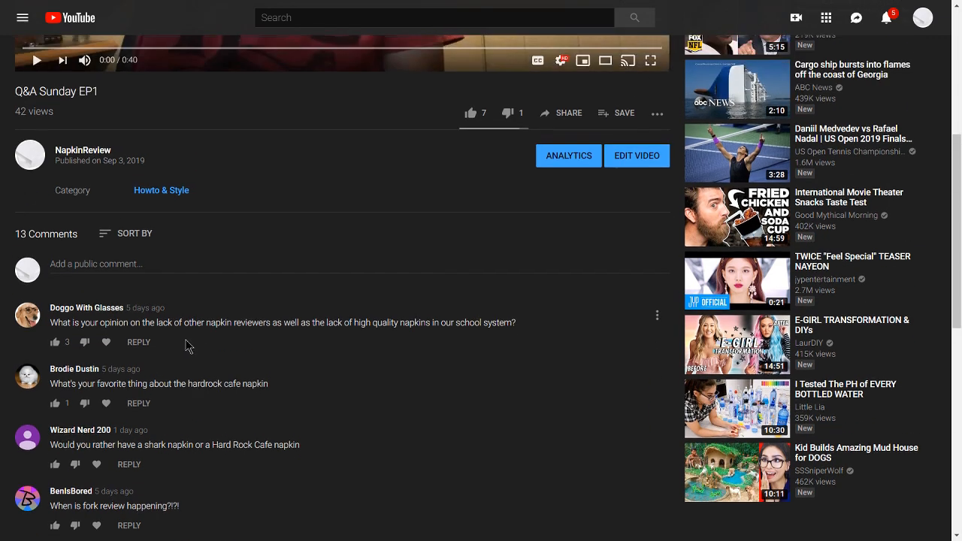
pyautogui.moveTo(66, 333)
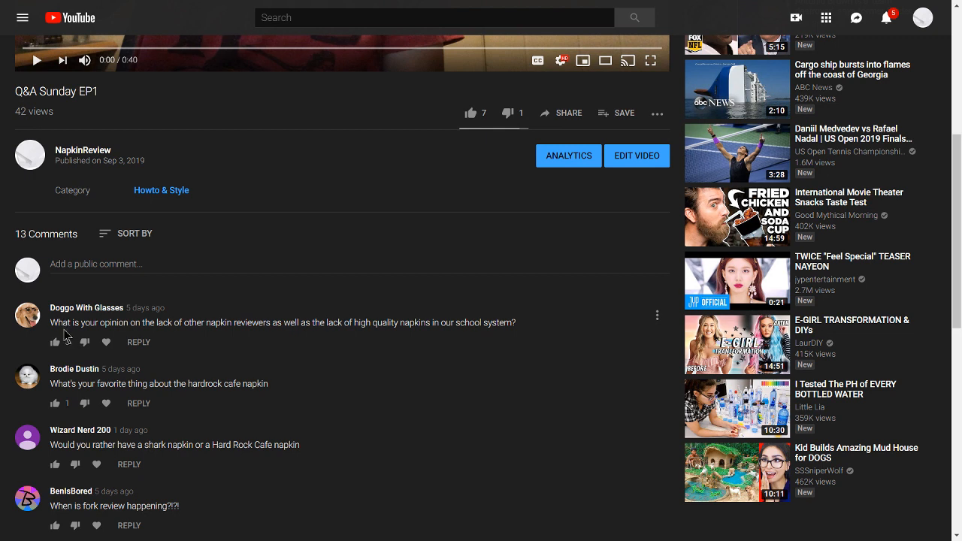
pyautogui.click(54, 343)
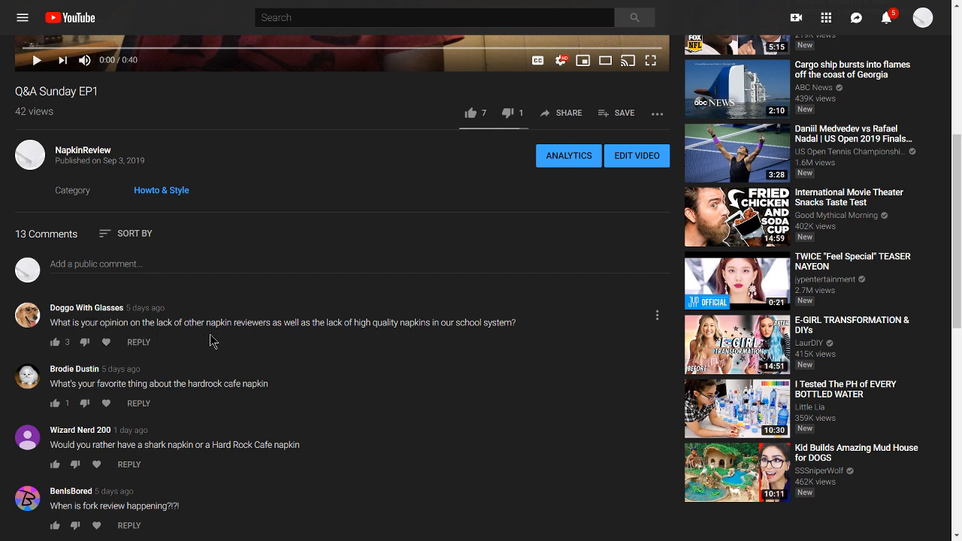
pyautogui.moveTo(369, 342)
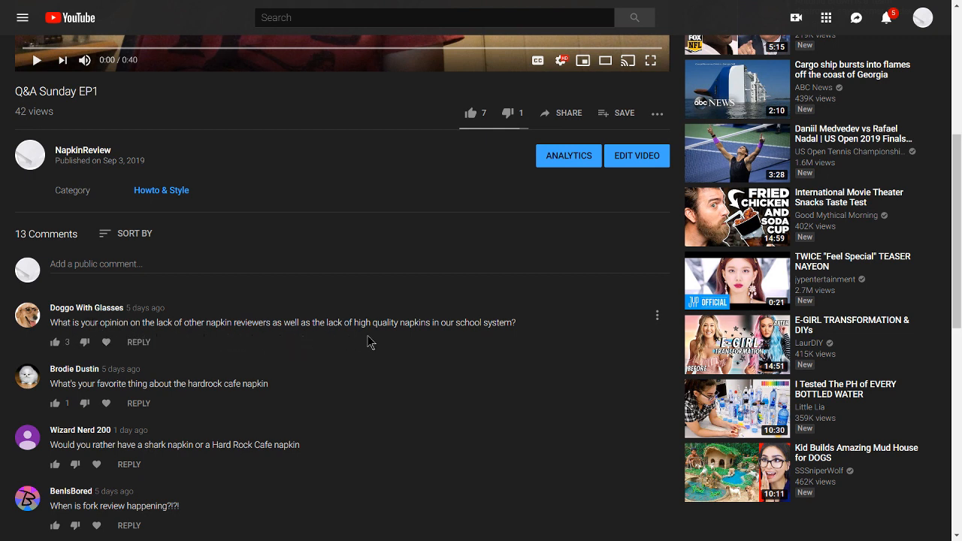
pyautogui.moveTo(508, 343)
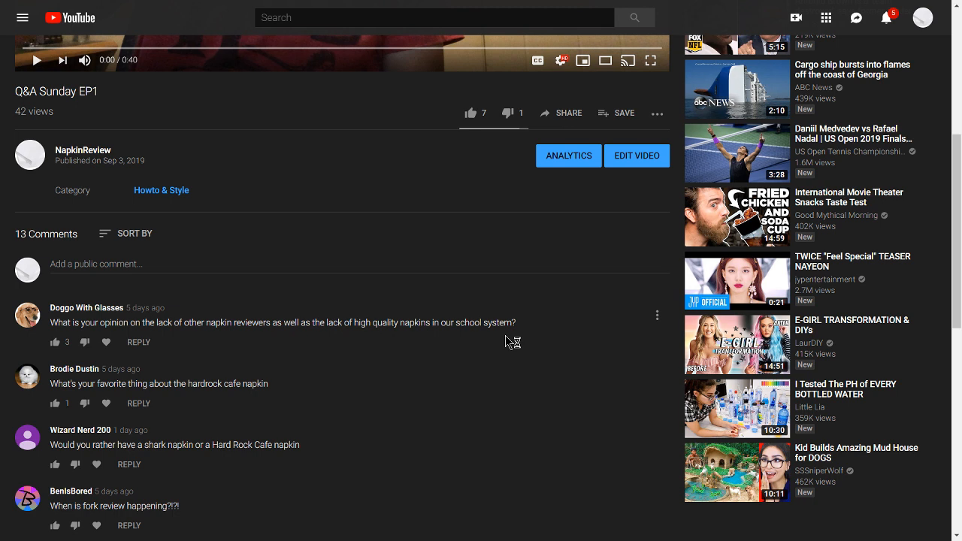
pyautogui.moveTo(508, 343)
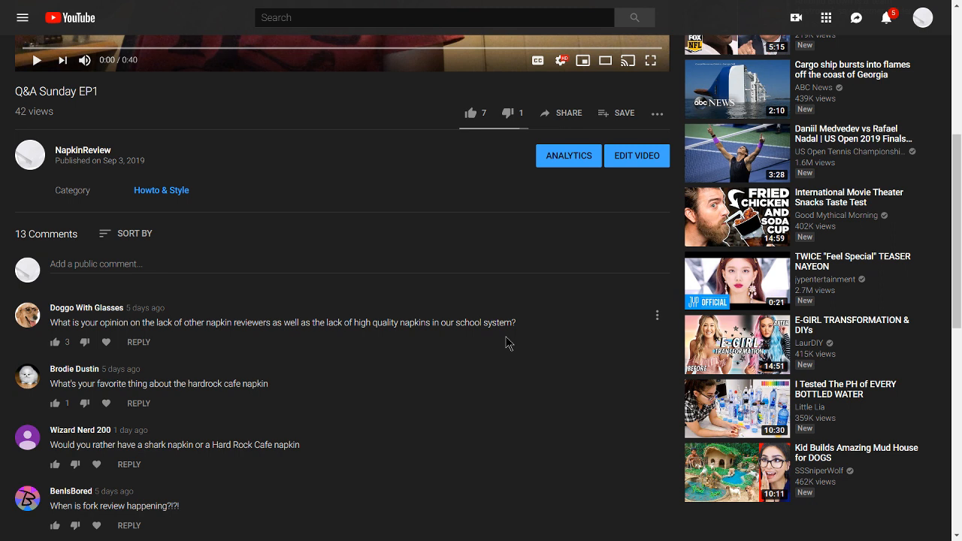
# - Scroll back down so the 42 views line tops the page above the comments
pyautogui.scroll(-3)
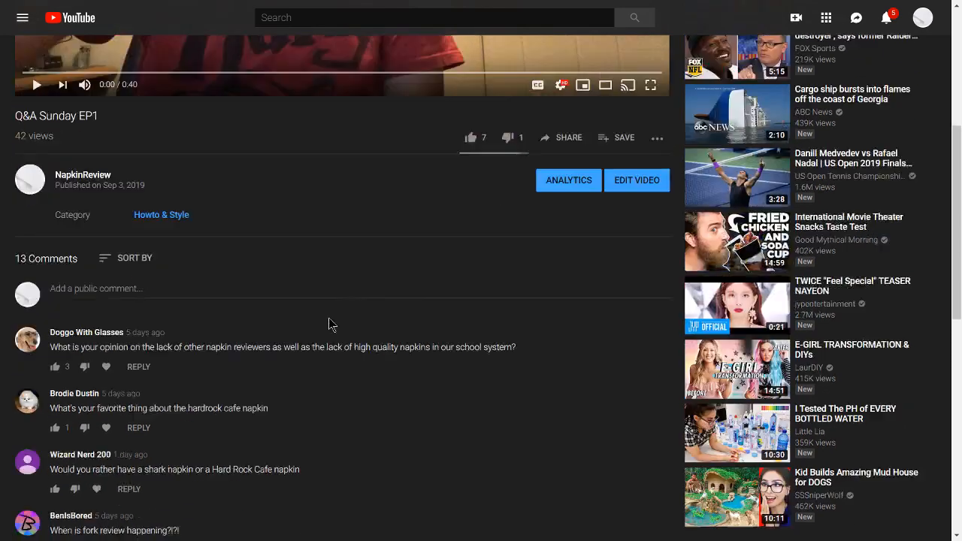
pyautogui.scroll(-3)
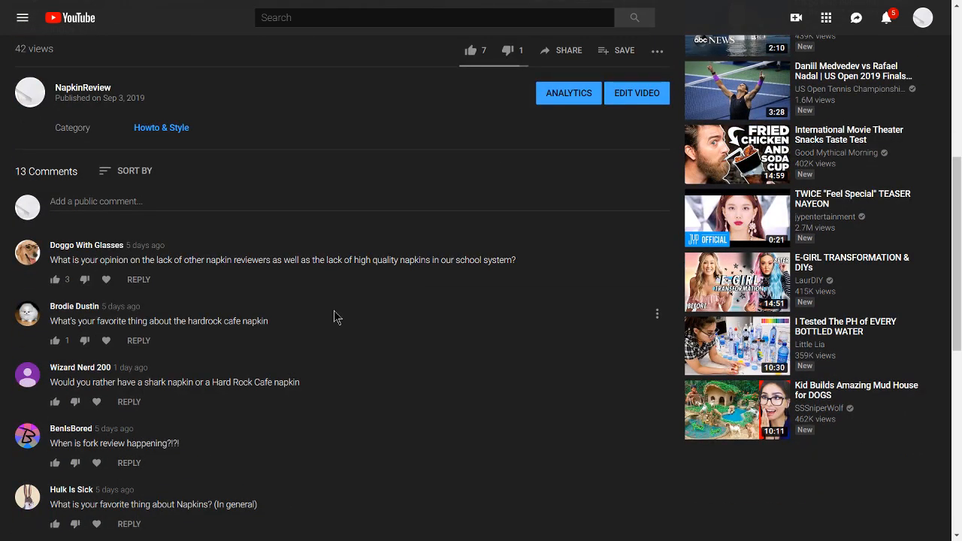
pyautogui.moveTo(277, 270)
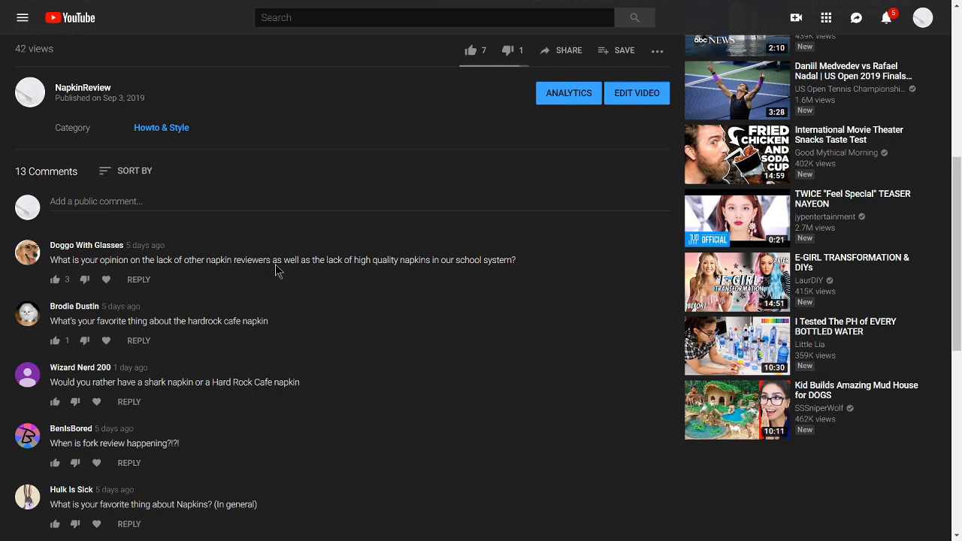
pyautogui.moveTo(334, 273)
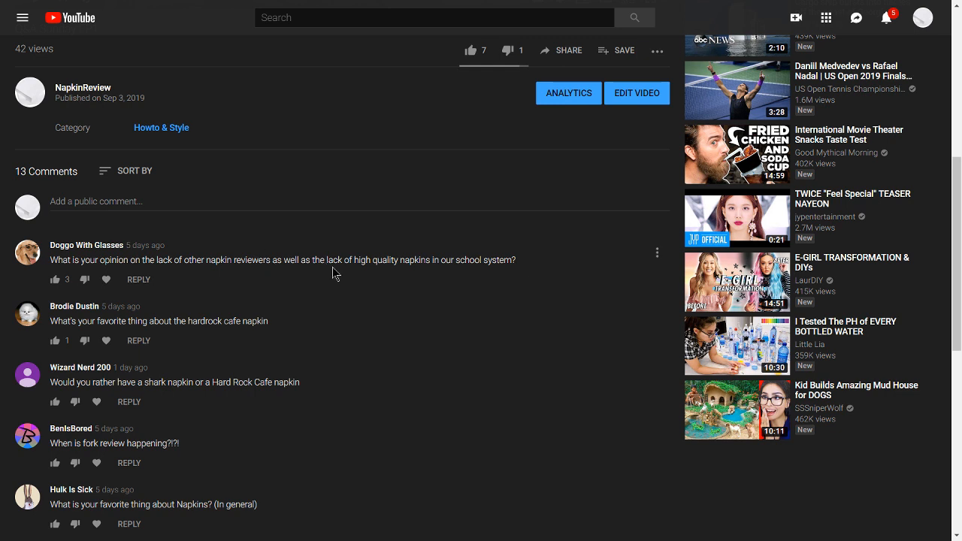